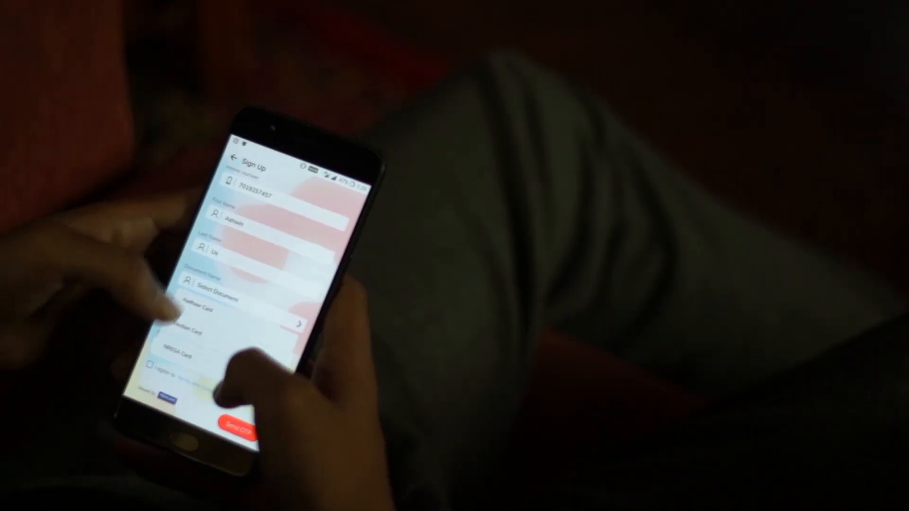
# - Choose the identity document type in the TMV sign-up form
pyautogui.click(556, 426)
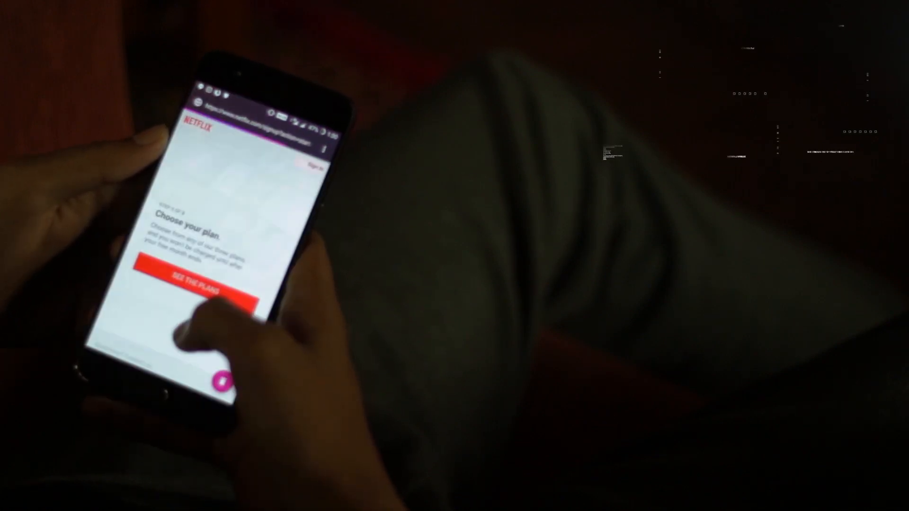
# - Open the Netflix membership plans and scroll through them
pyautogui.click(195, 284)
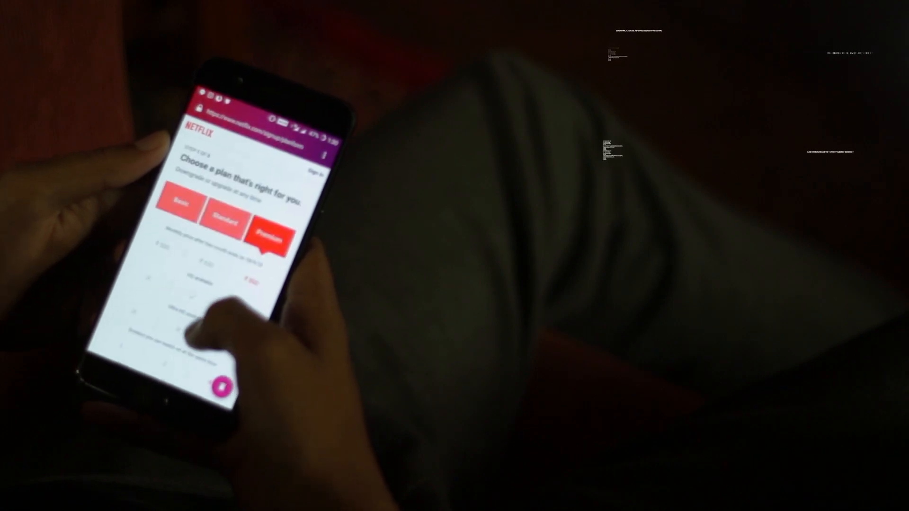
pyautogui.scroll(-3)
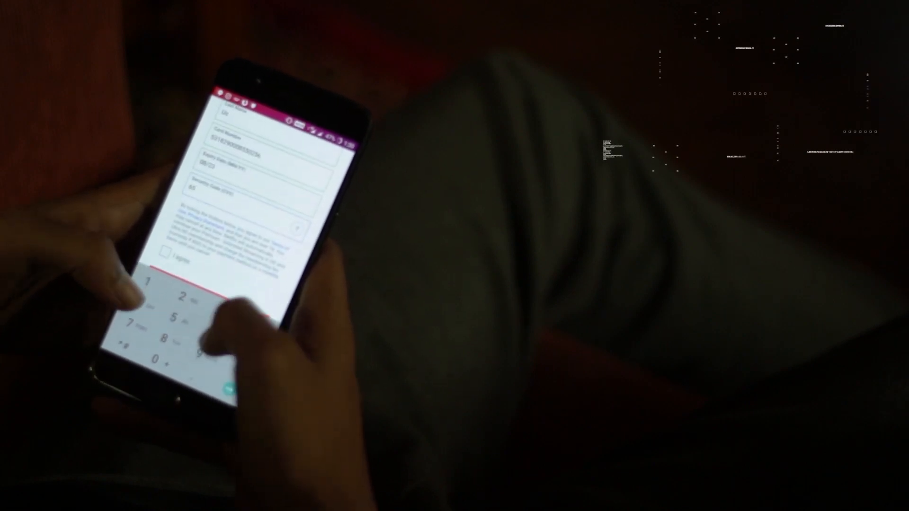
# - Agree to the terms, start the membership, and begin bank card verification
pyautogui.click(171, 251)
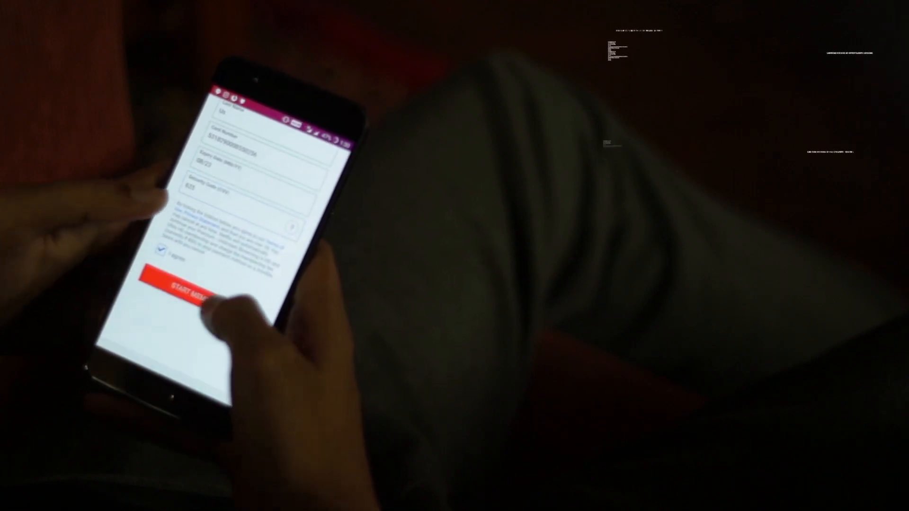
pyautogui.click(196, 287)
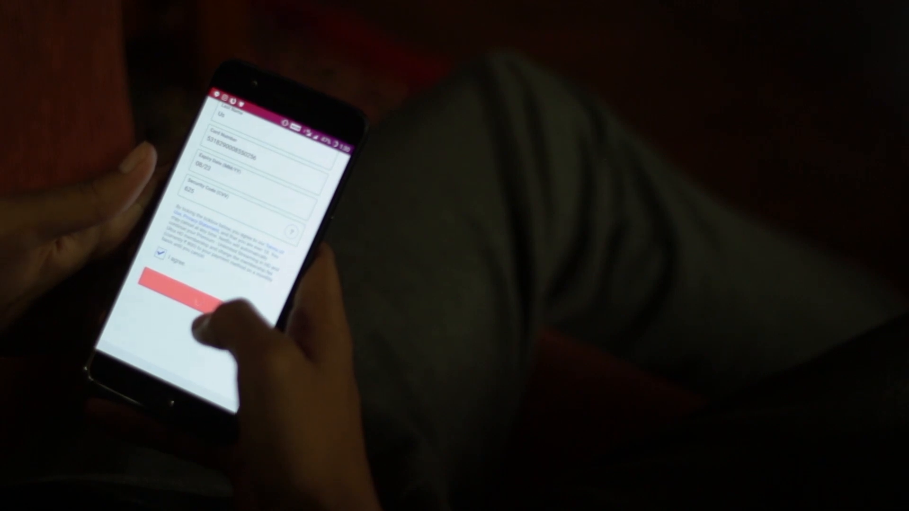
pyautogui.click(208, 292)
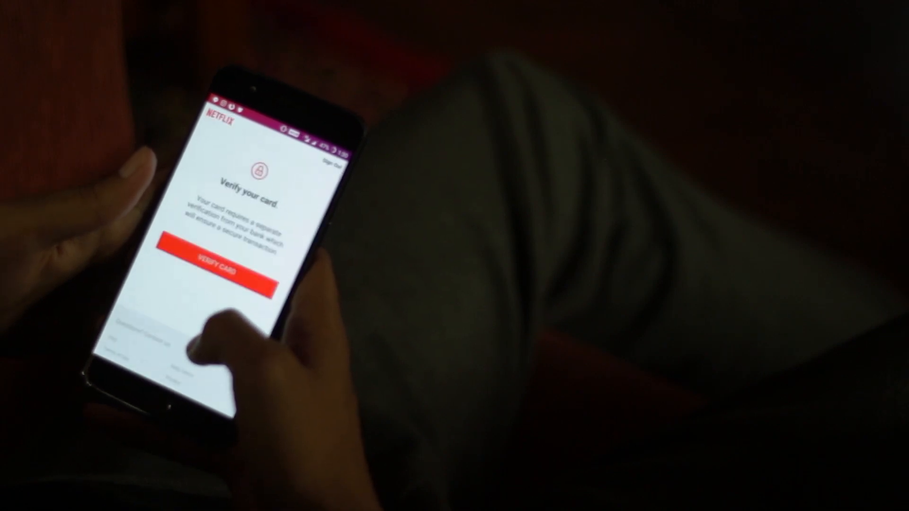
pyautogui.click(238, 270)
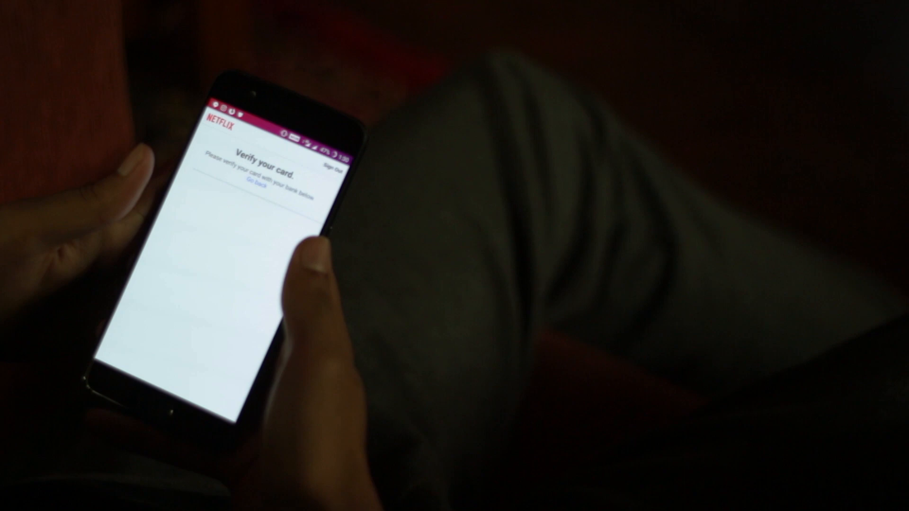